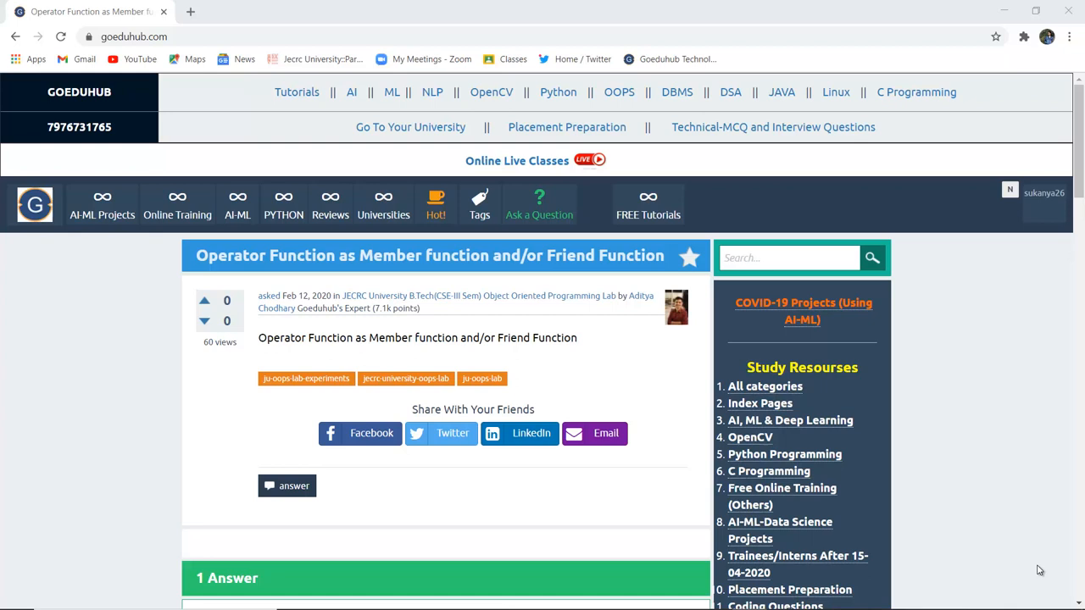
Step: Scroll the question page down to the 1 Answer section with its explanation and example code
scroll("down", 3)
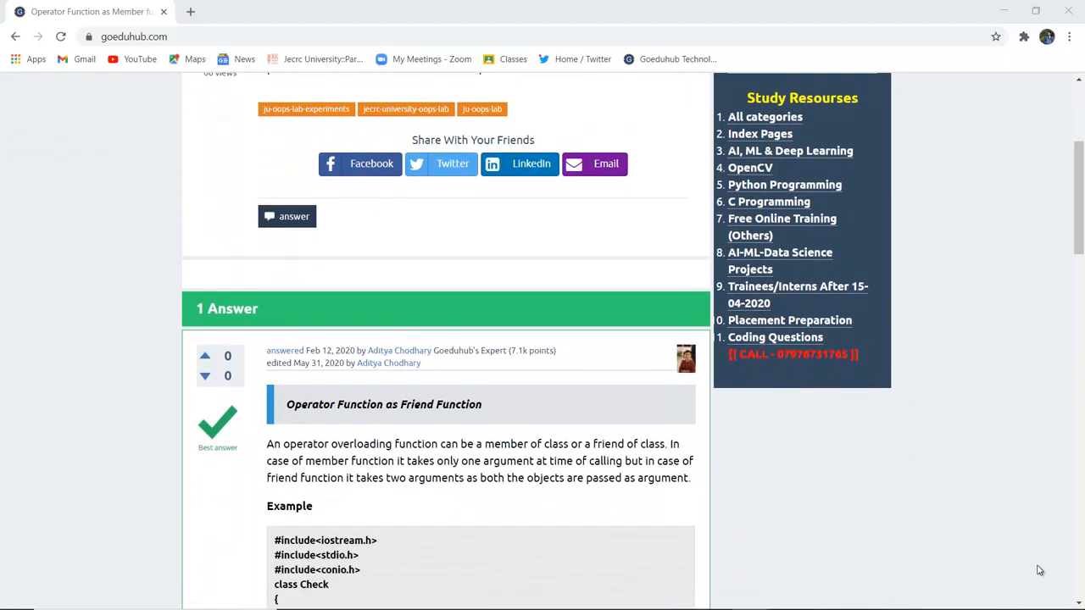
scroll("down", 3)
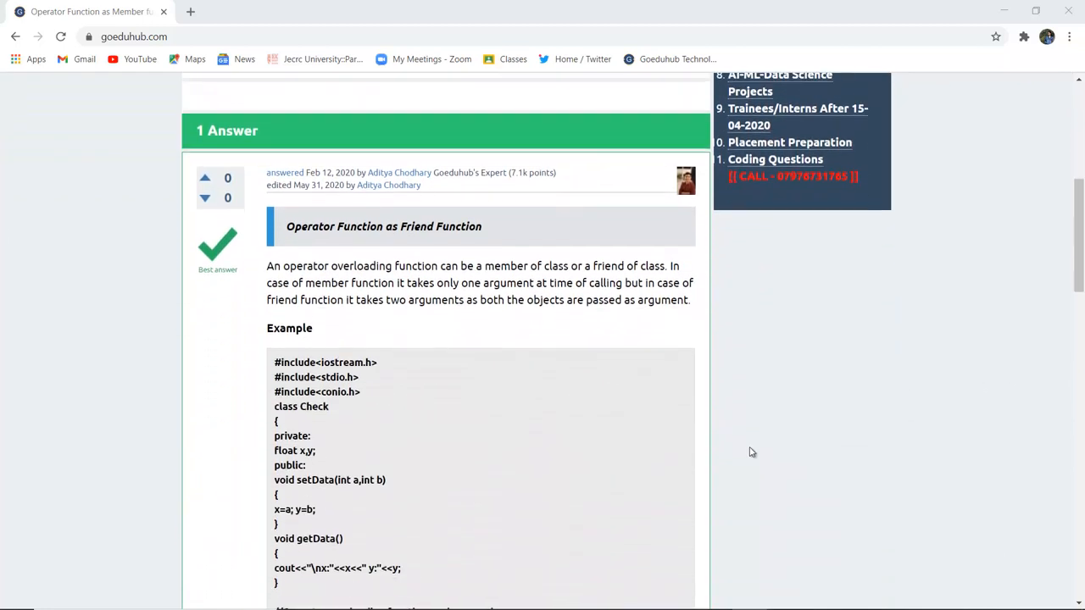
scroll("down", 3)
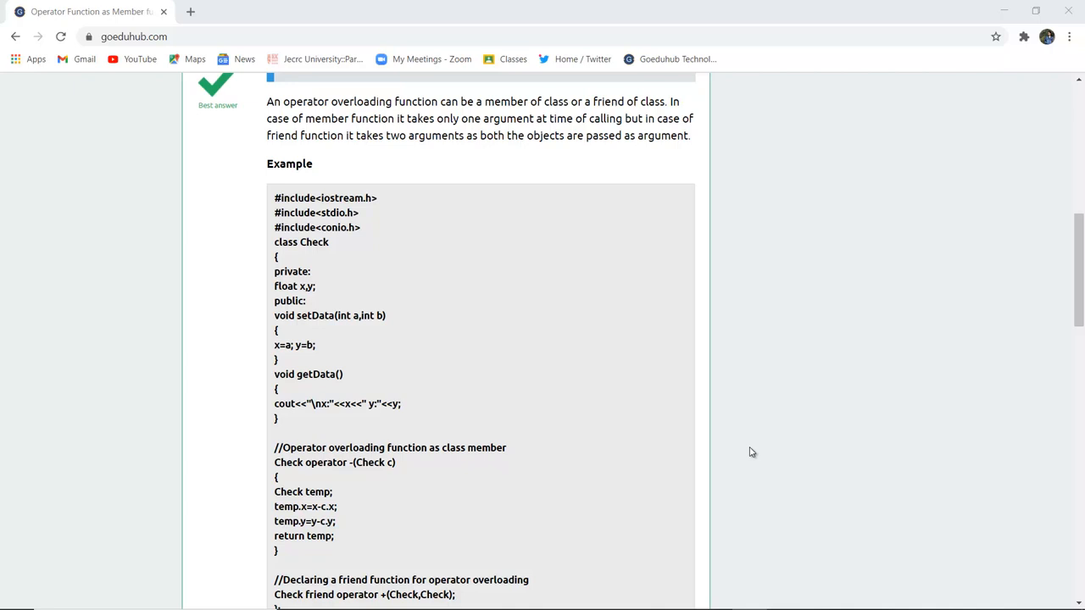
mouse_move(463, 298)
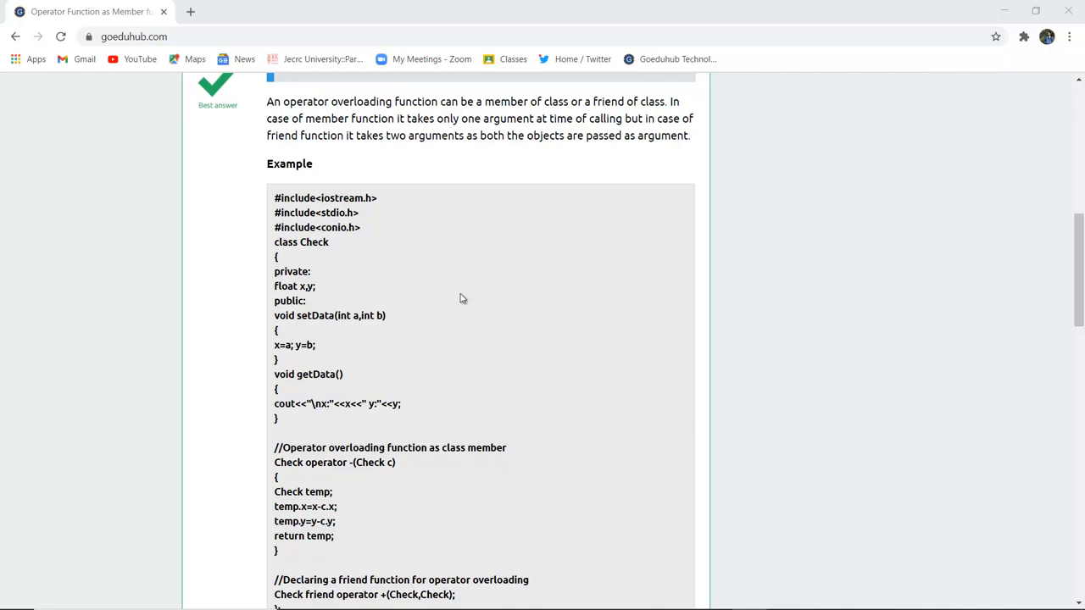
mouse_move(553, 118)
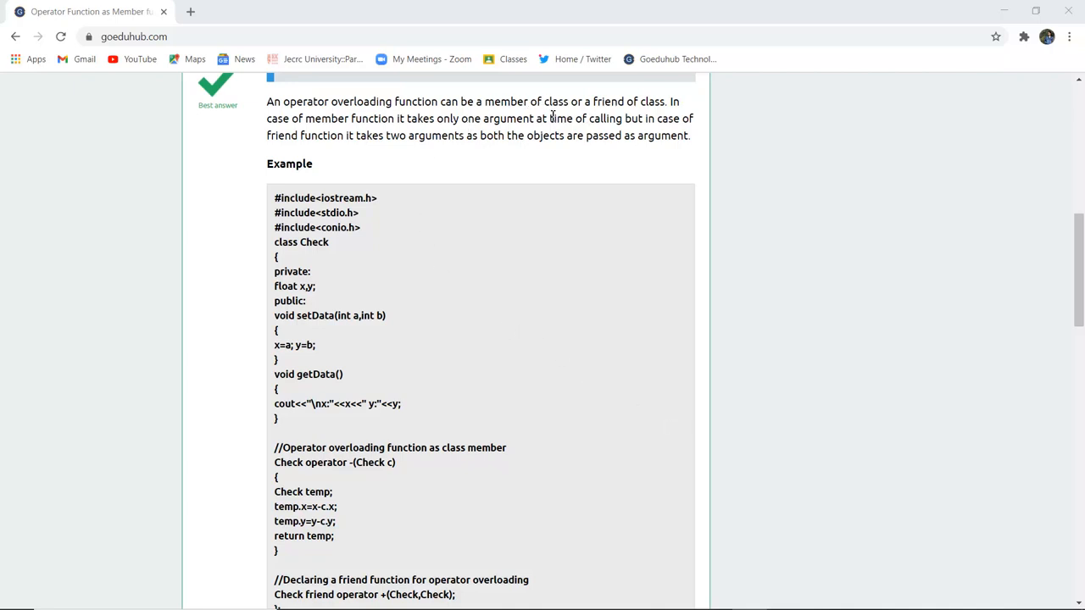
mouse_move(673, 112)
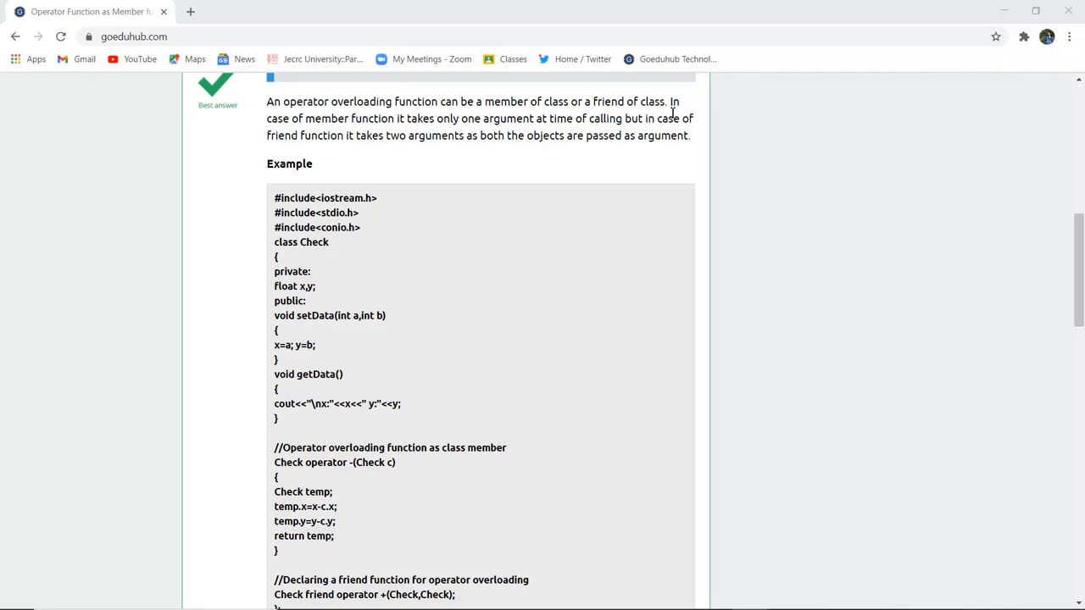
mouse_move(456, 135)
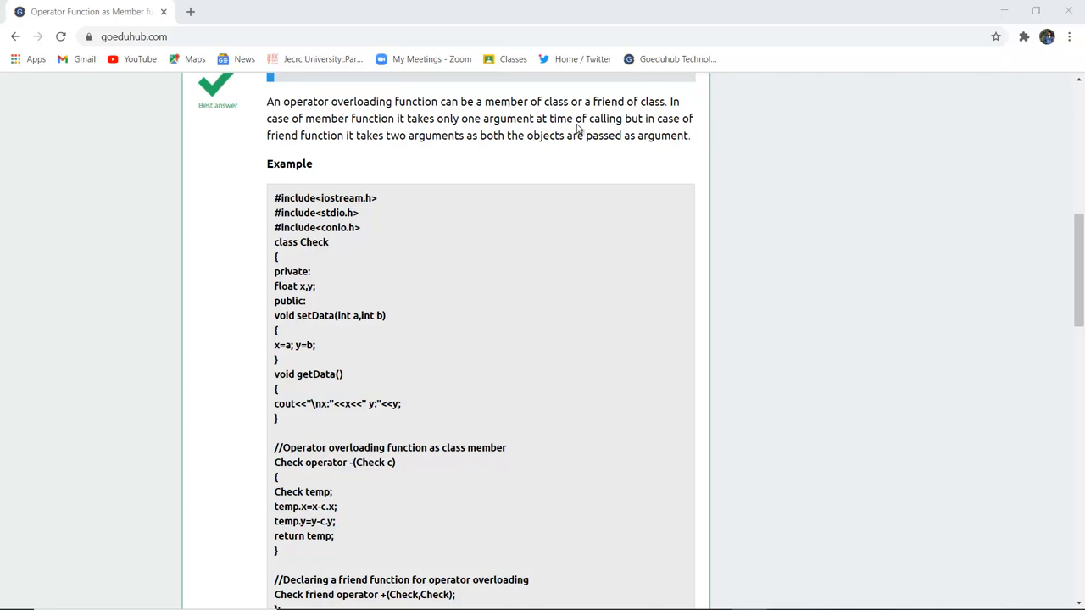
mouse_move(464, 153)
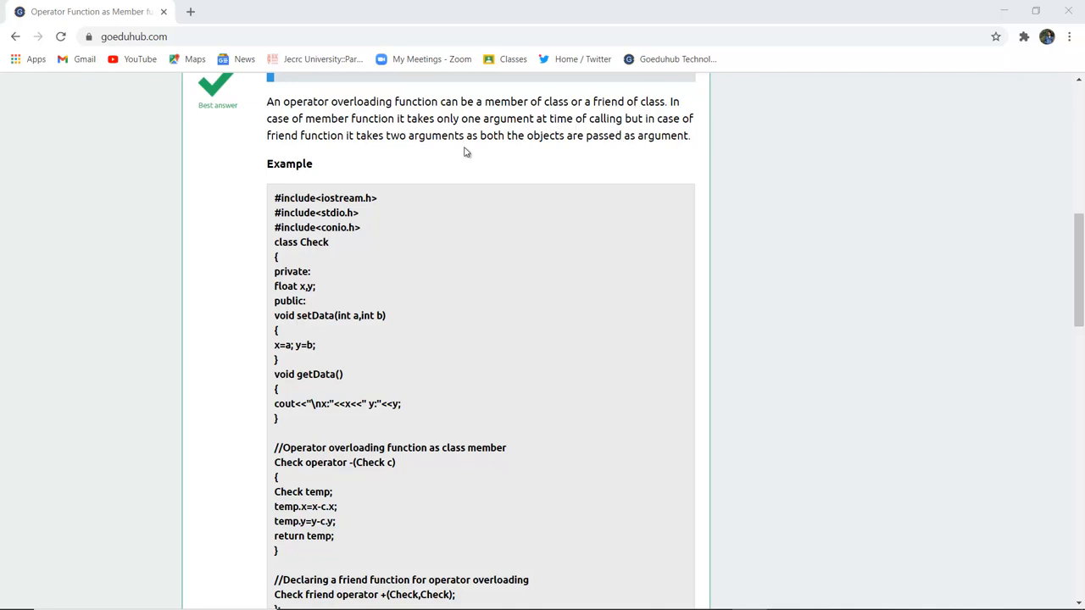
mouse_move(671, 175)
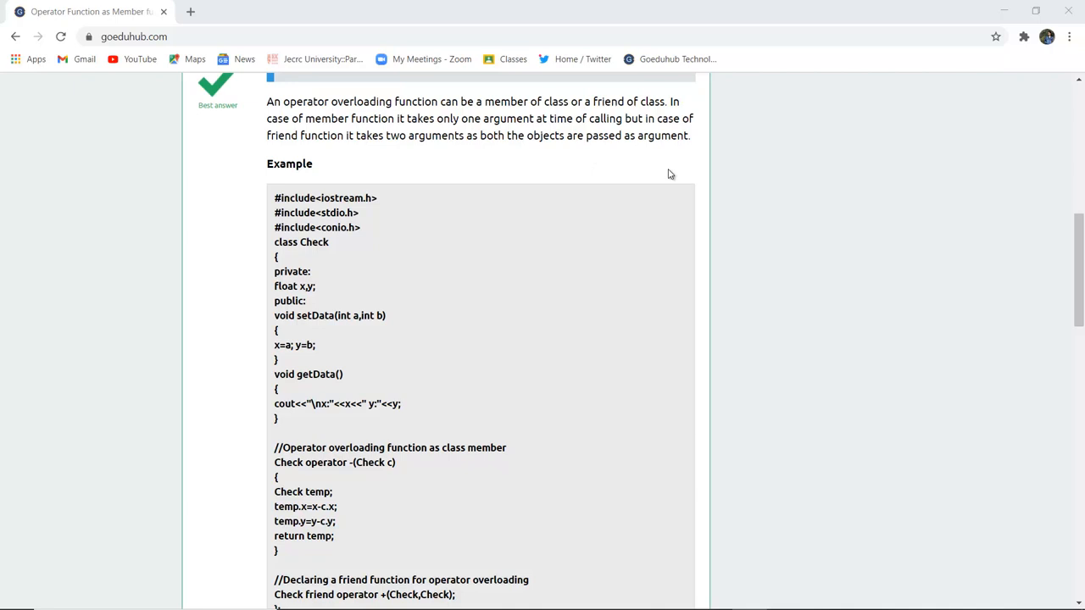
Step: Reach the example's class definition and highlight the class name Check
scroll("down", 3)
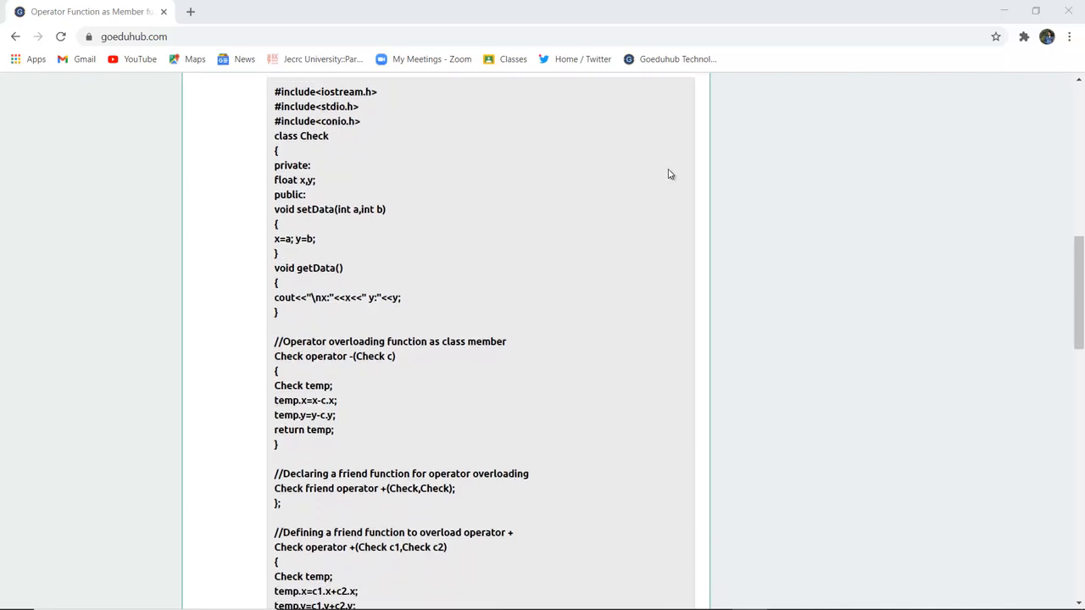
scroll("down", 3)
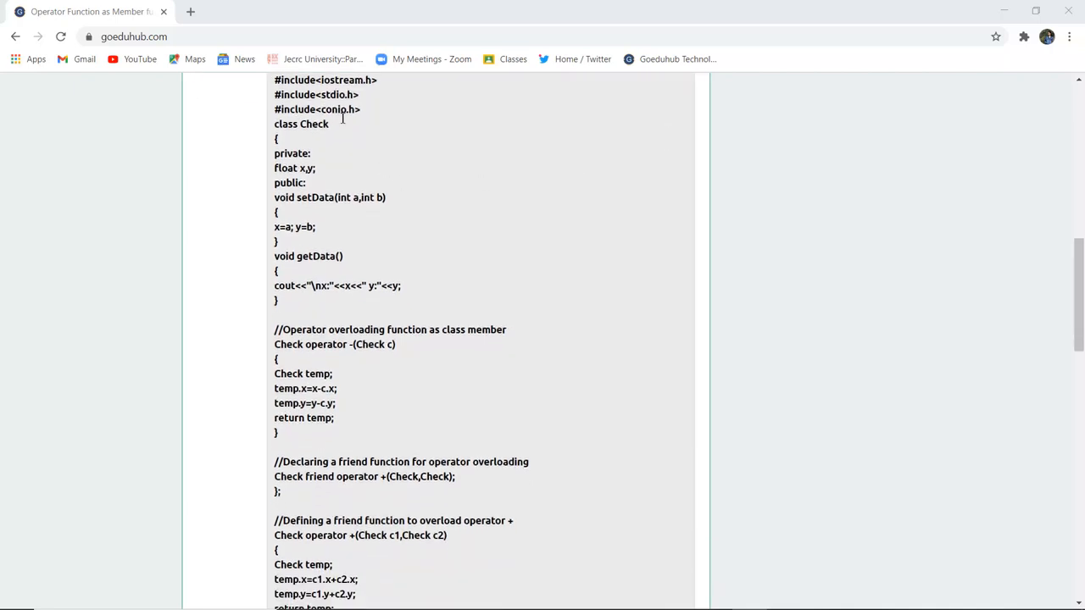
double_click(314, 124)
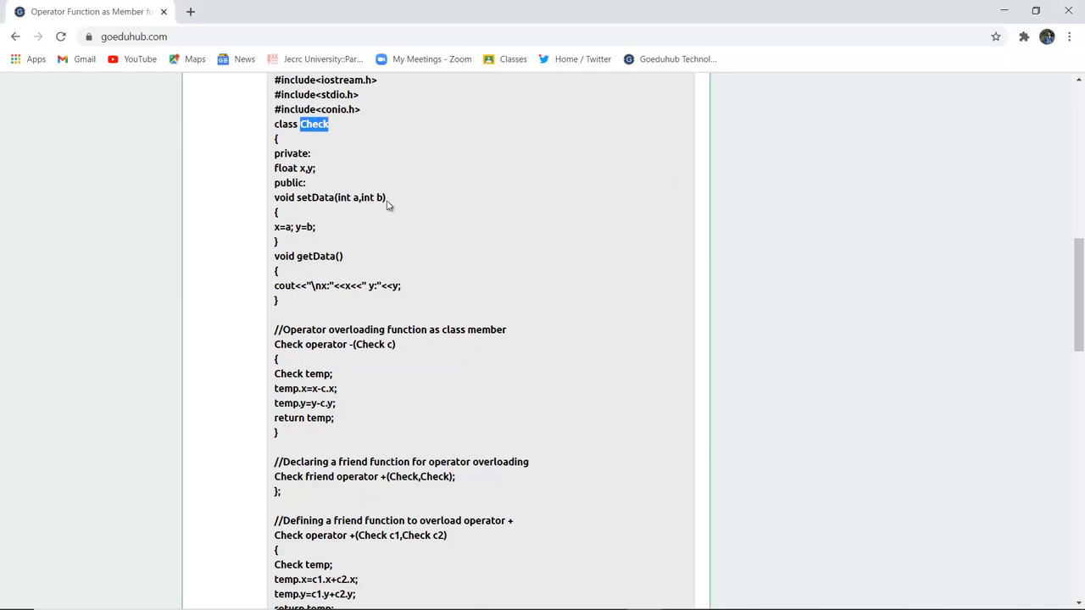
Step: Continue through the code to the friend operator + definition and the start of main()
scroll("down", 3)
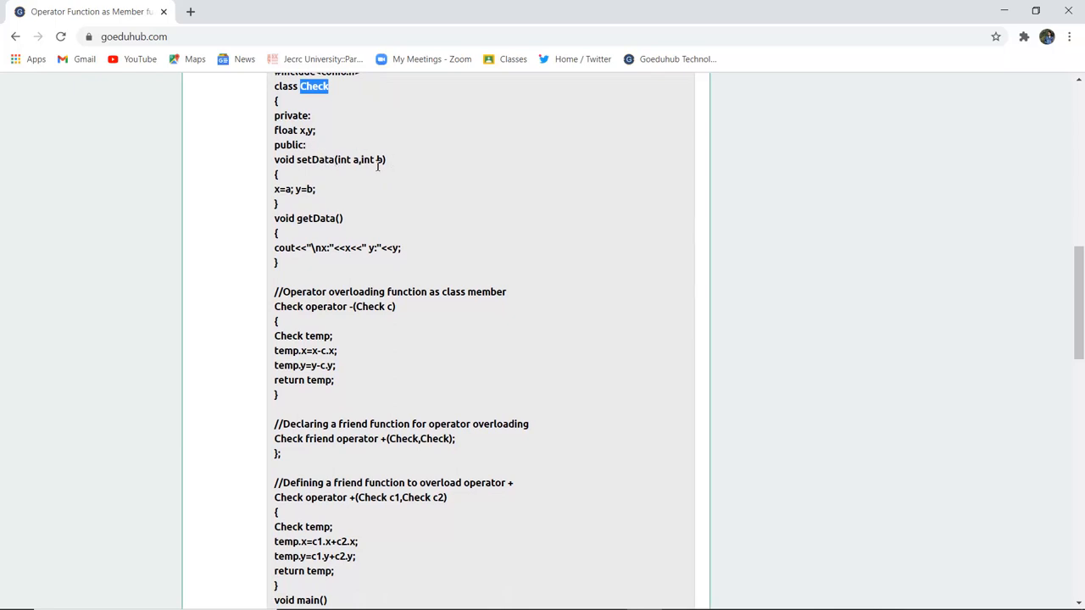
mouse_move(292, 203)
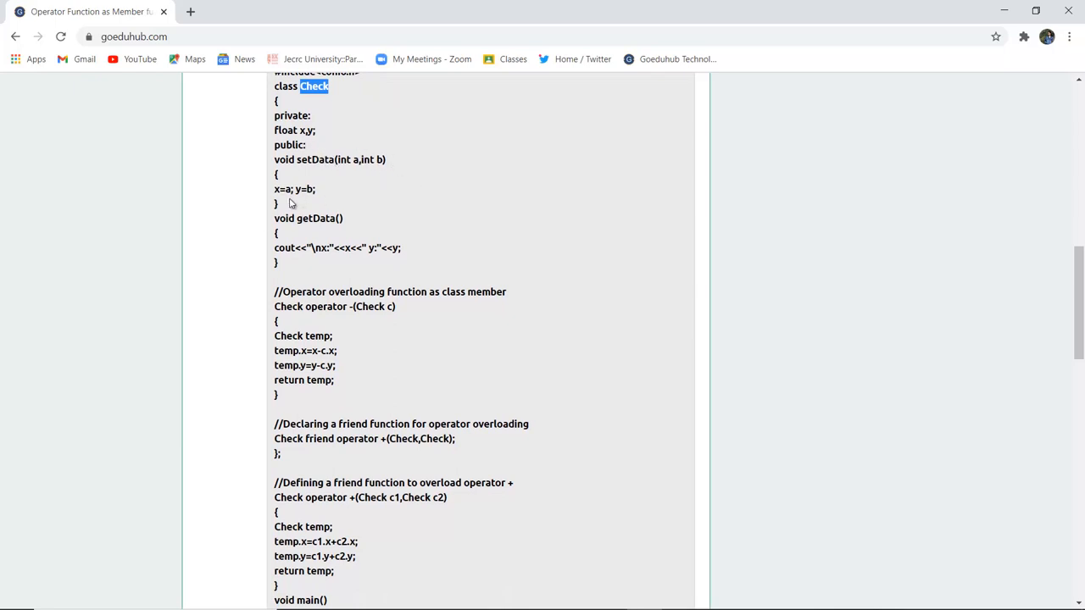
scroll("down", 3)
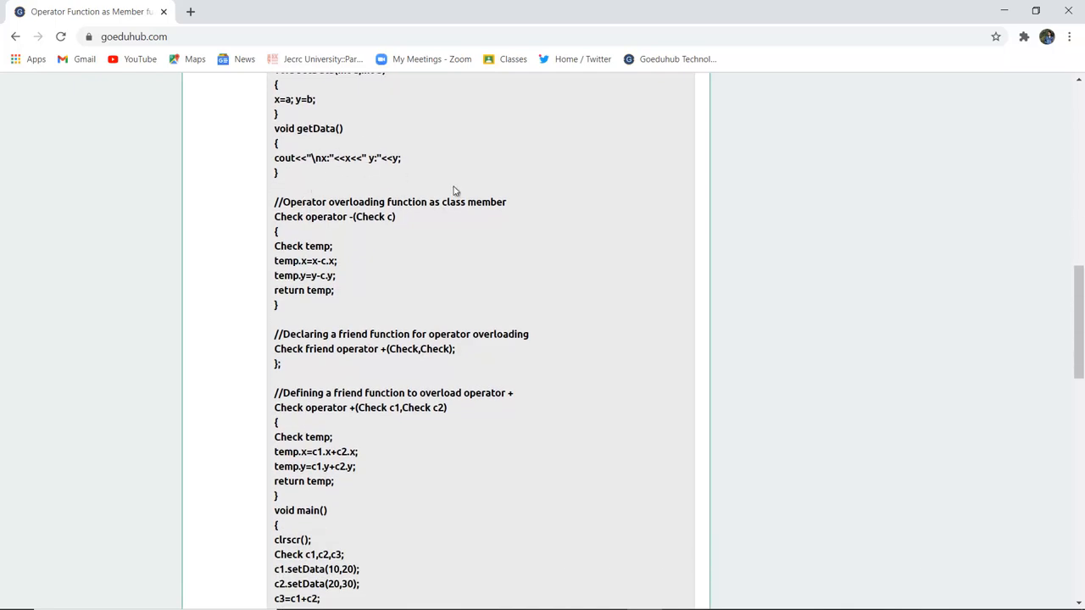
scroll("down", 3)
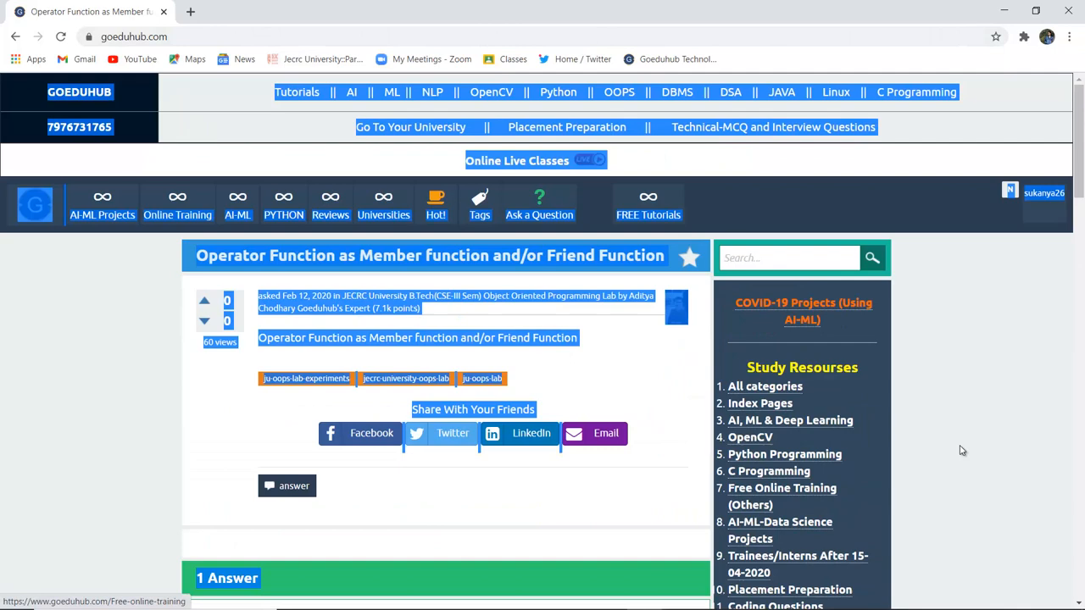
scroll("down", 3)
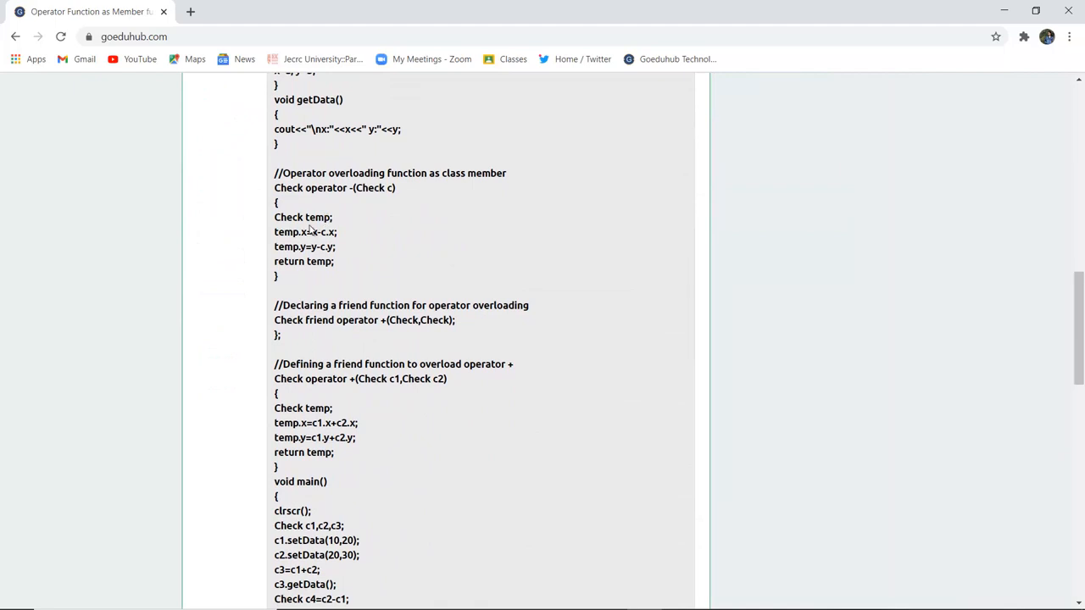
mouse_move(310, 236)
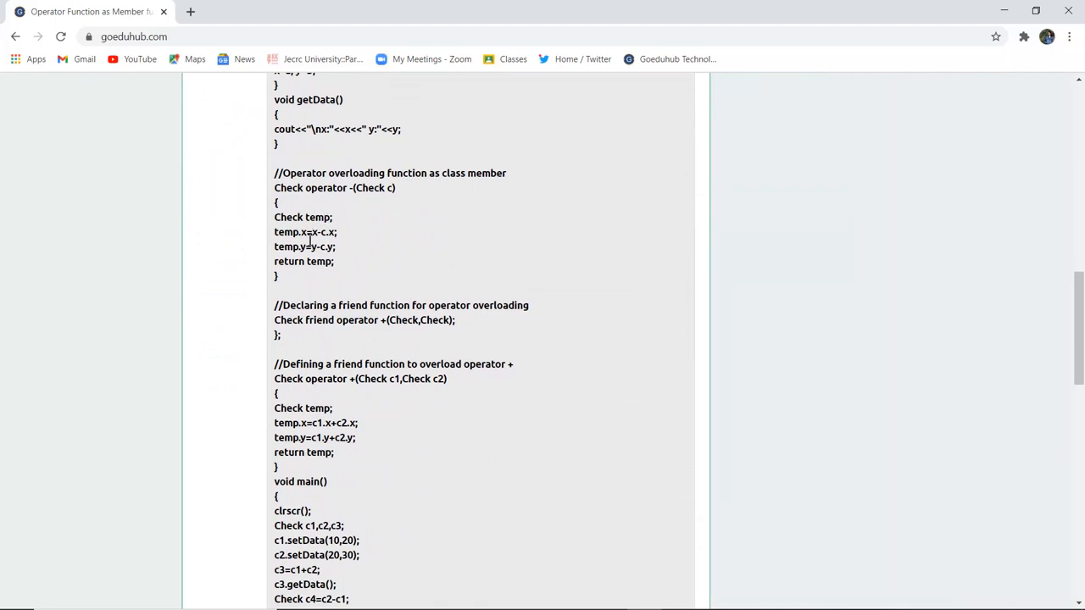
mouse_move(321, 251)
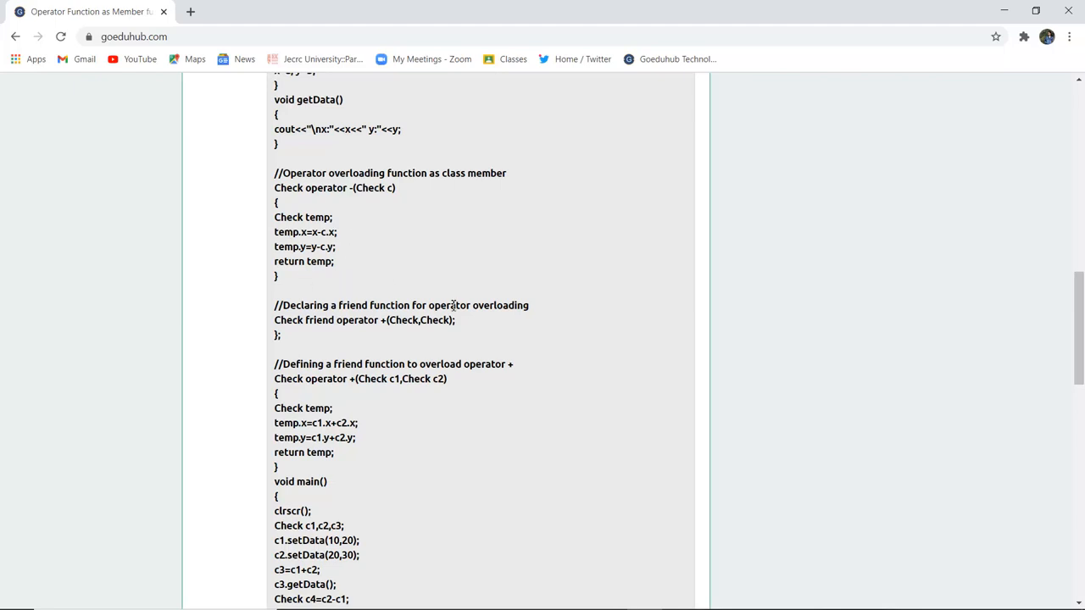
Step: View main() and the Output section, then place the insertion point in OPP.CPP's operator code in Turbo C++
scroll("down", 3)
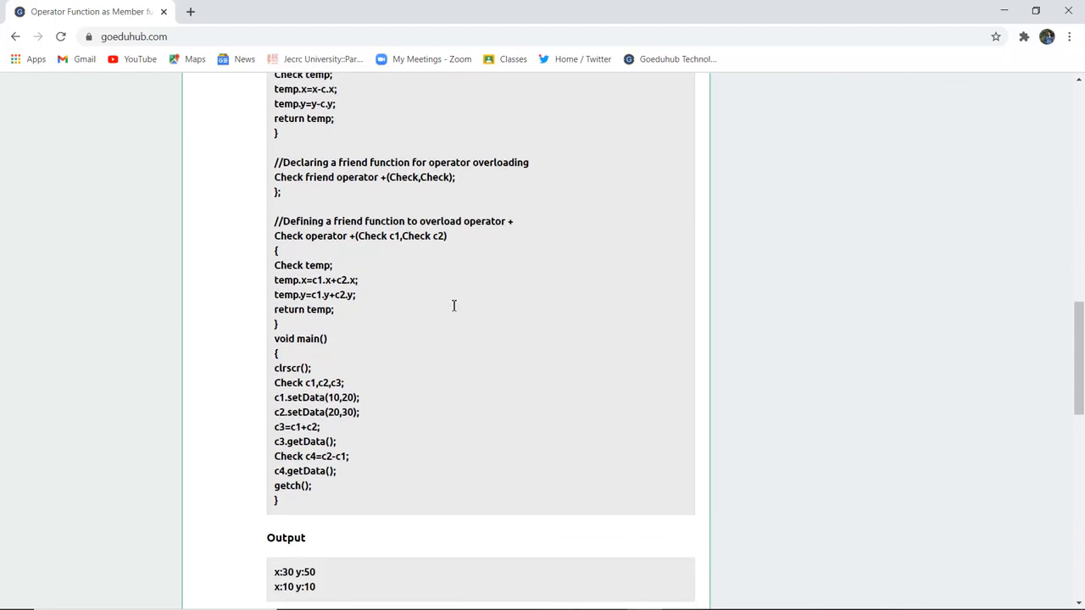
scroll("down", 3)
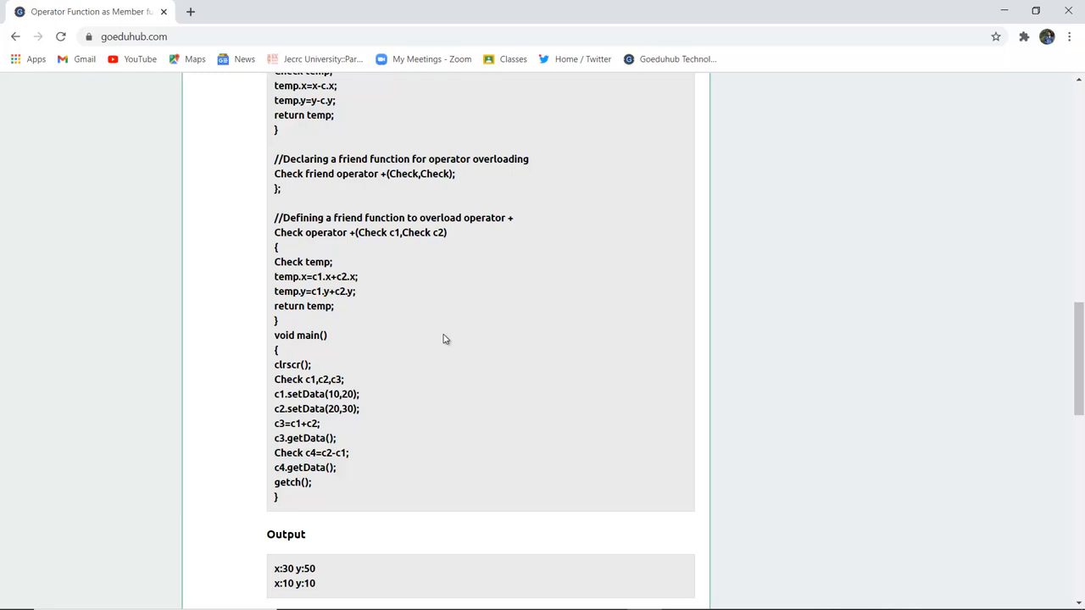
scroll("down", 3)
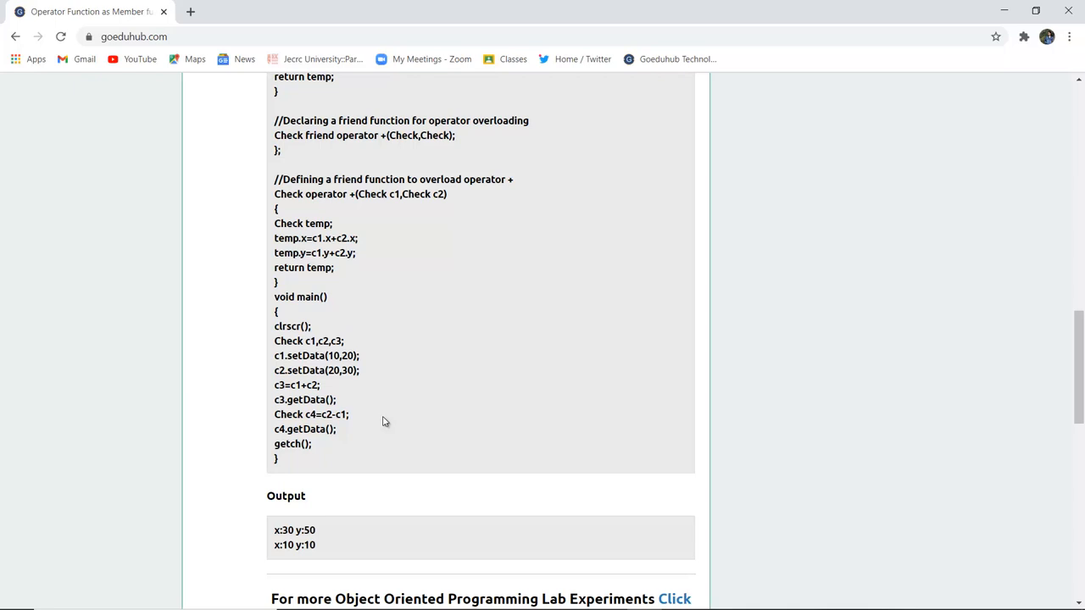
mouse_move(370, 491)
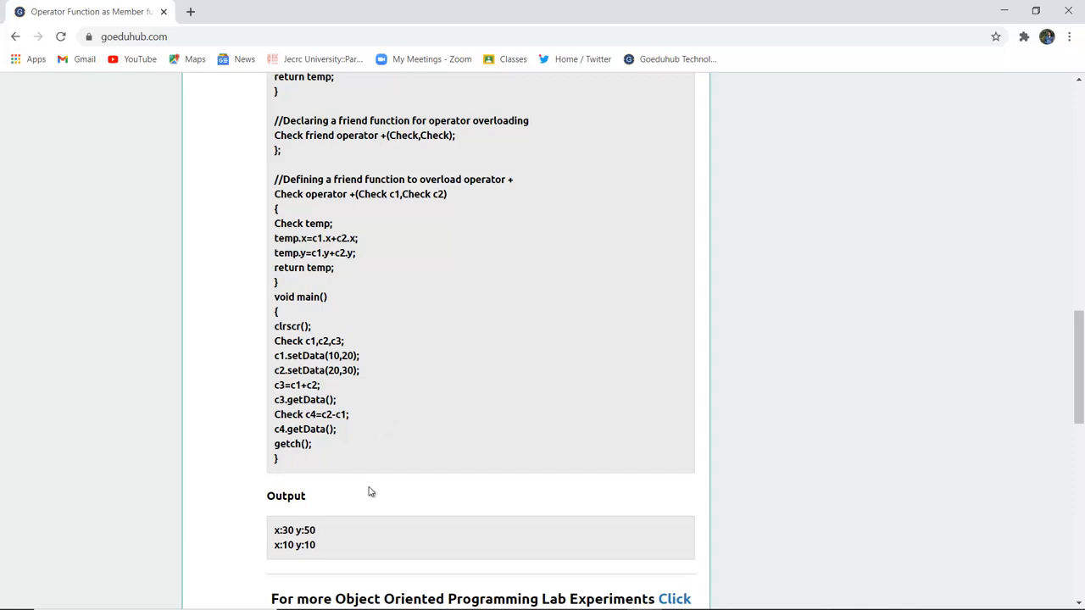
mouse_move(383, 478)
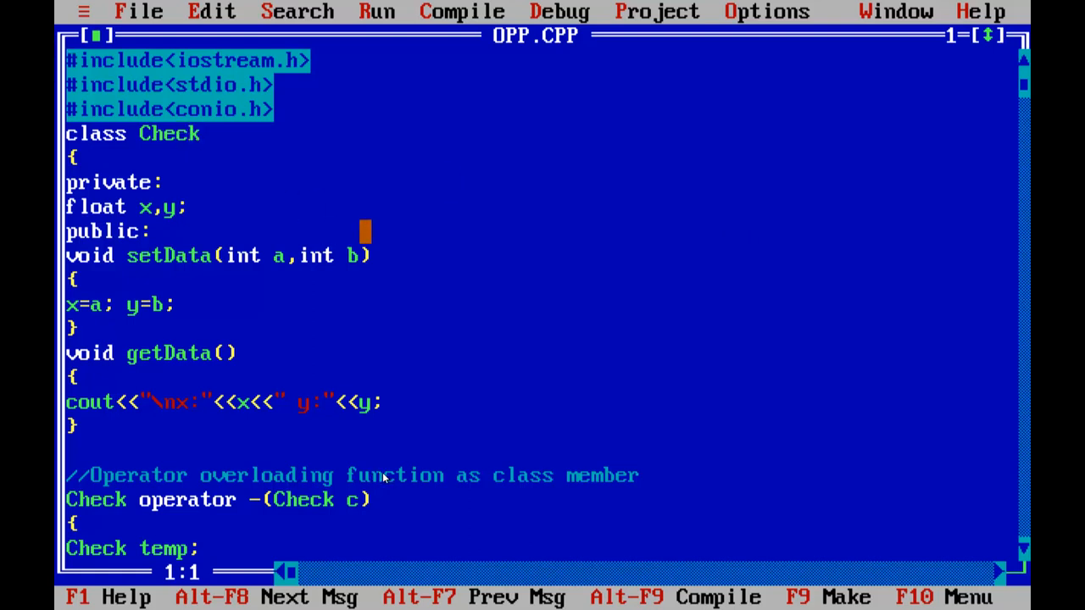
left_click(424, 501)
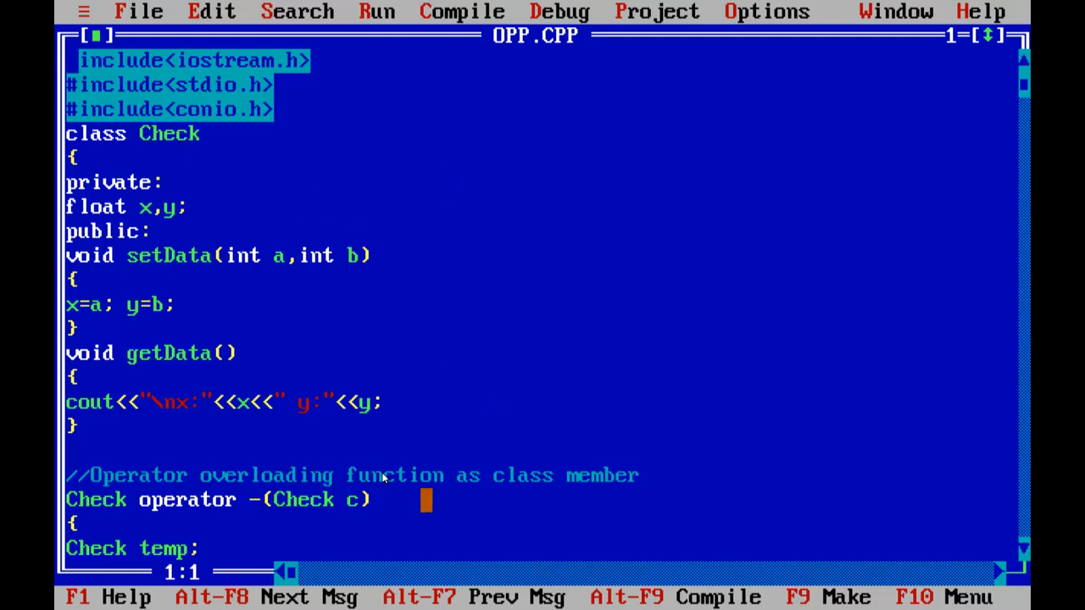